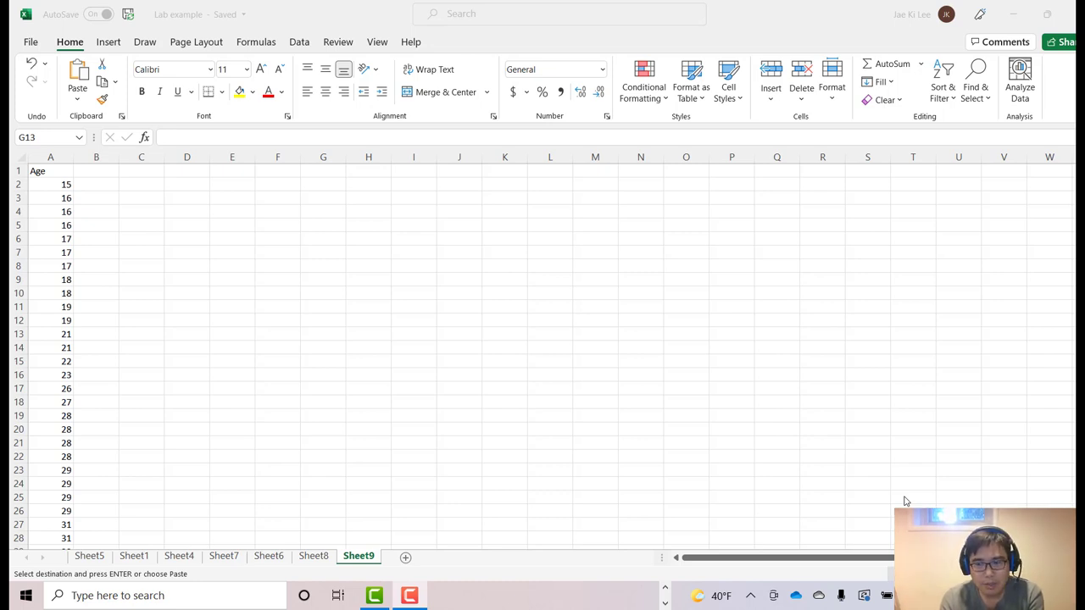
pyautogui.moveTo(940, 466)
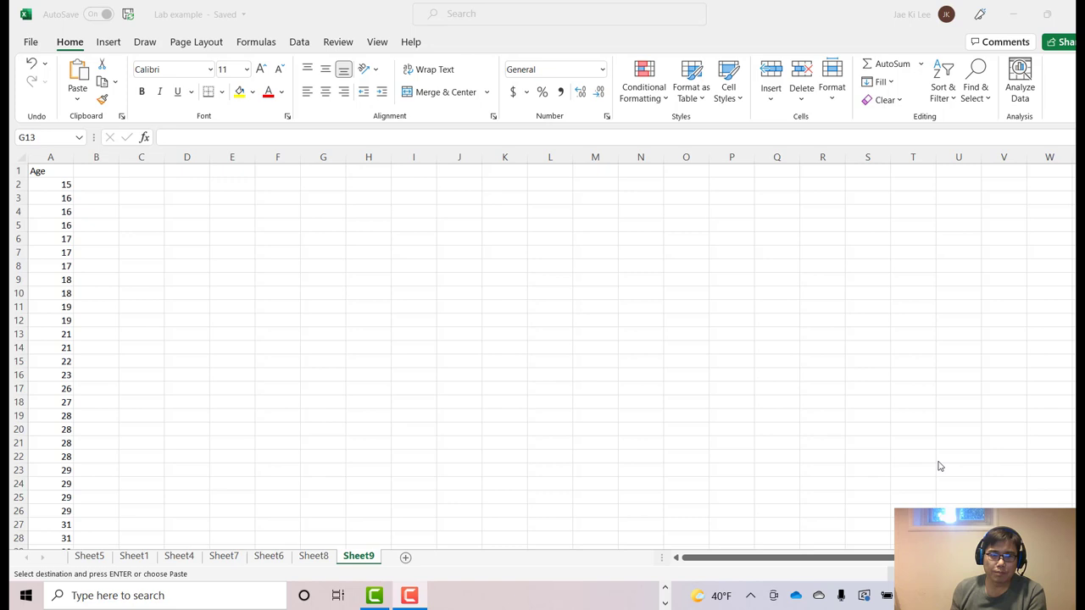
pyautogui.moveTo(48, 185)
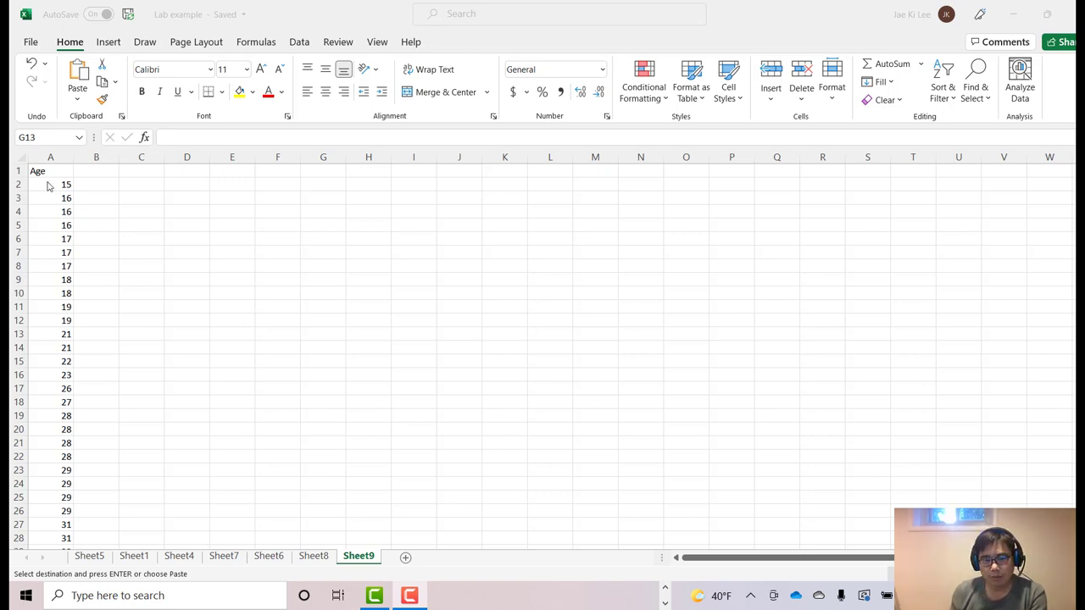
pyautogui.moveTo(129, 370)
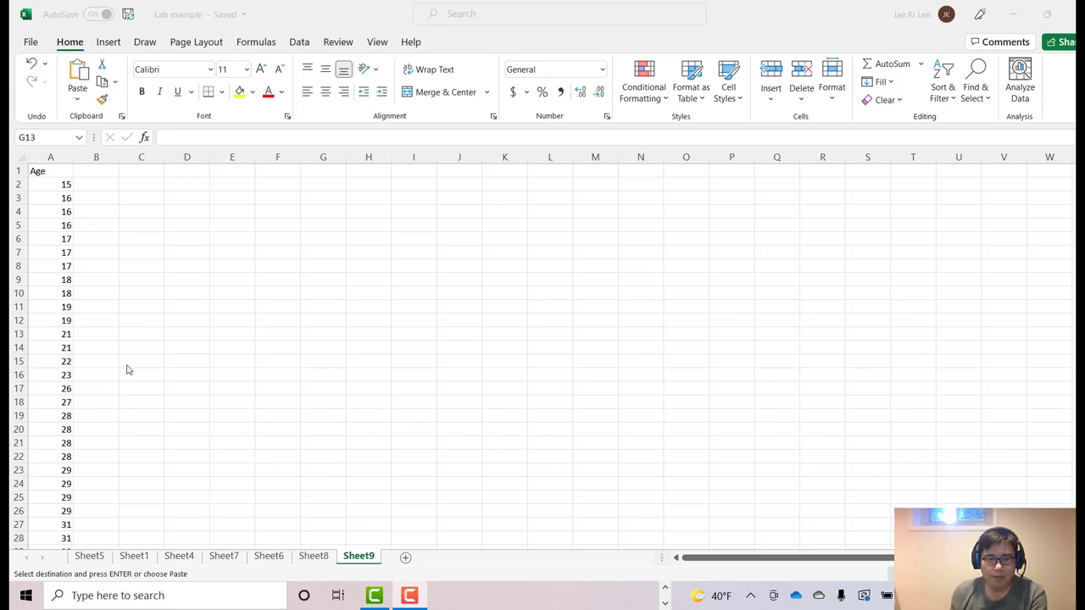
pyautogui.moveTo(142, 376)
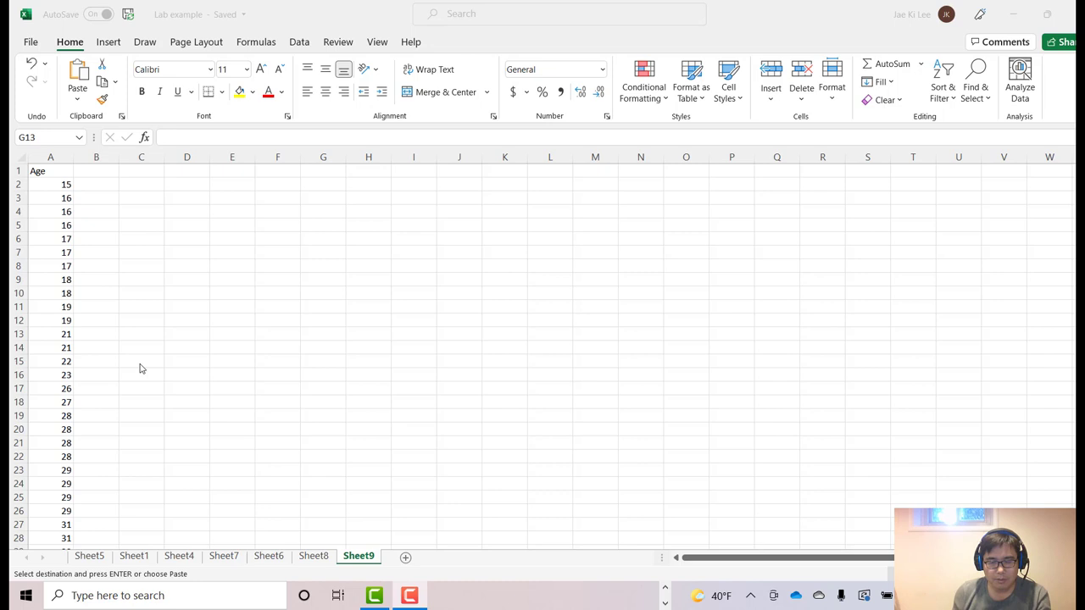
pyautogui.moveTo(204, 360)
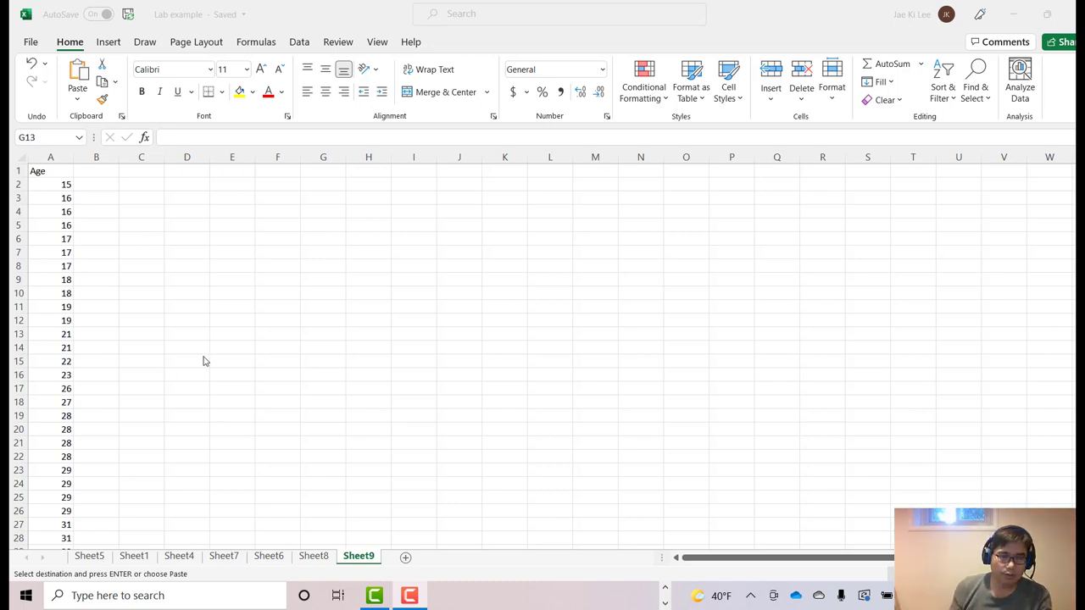
pyautogui.moveTo(213, 307)
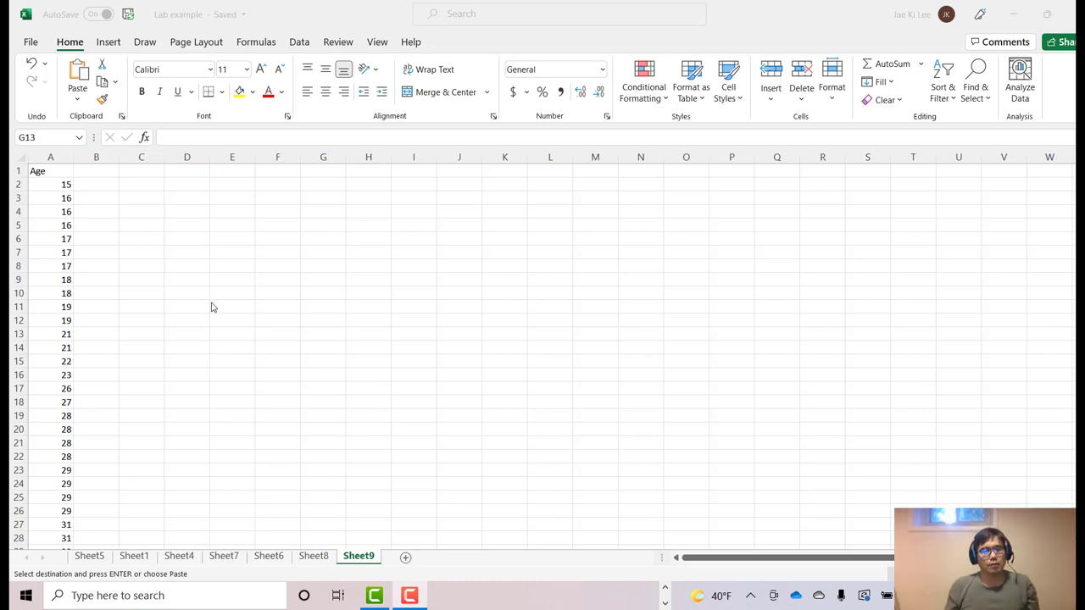
# Enter the labels Mean, Median and Mode in D3:D5 beside the Age data
pyautogui.scroll(-3)
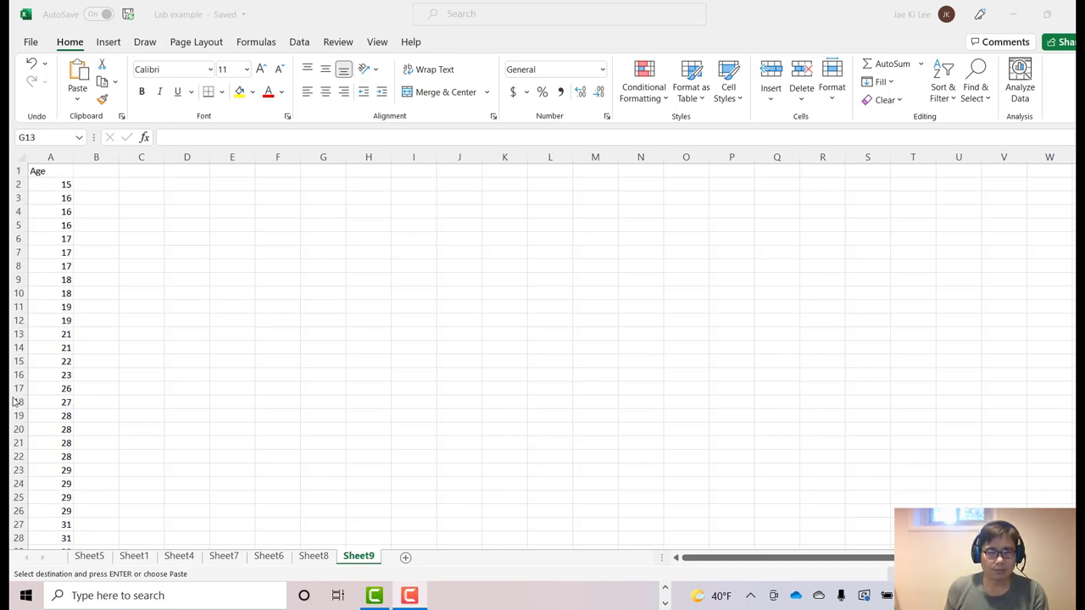
pyautogui.moveTo(169, 200)
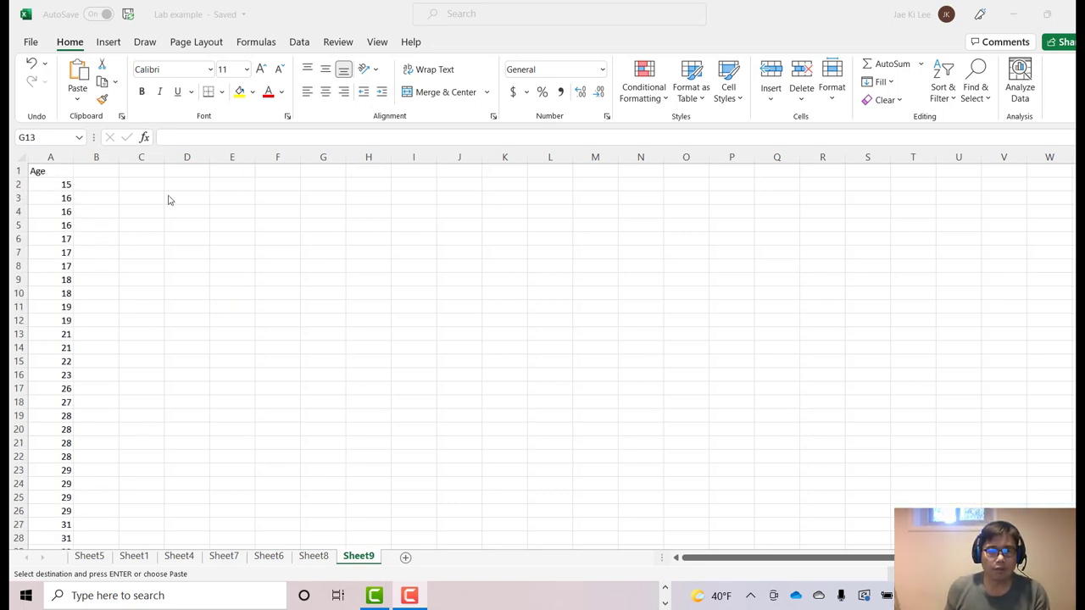
pyautogui.click(322, 333)
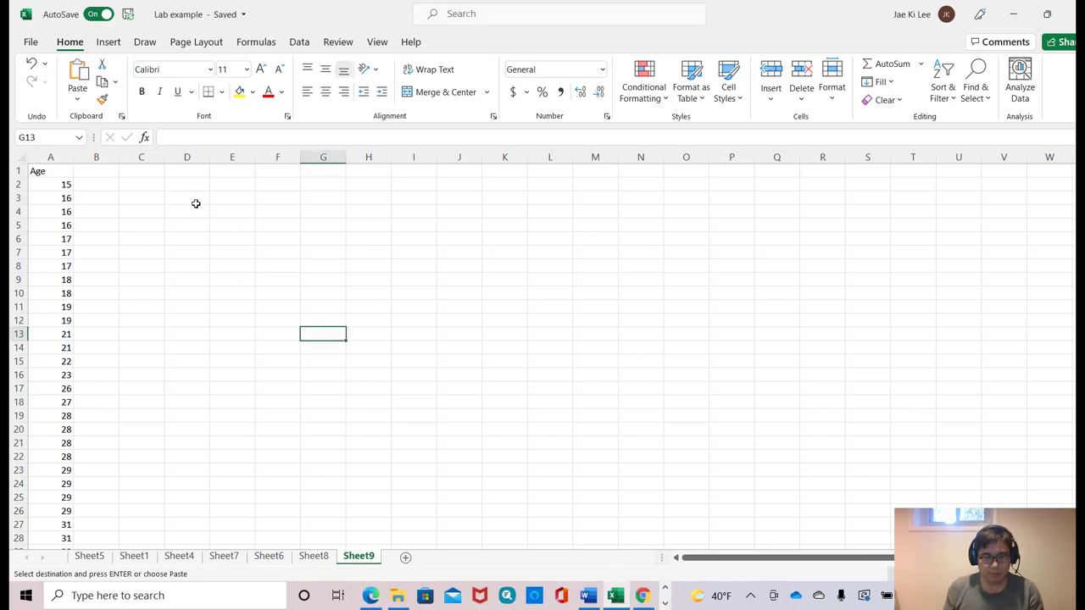
pyautogui.click(187, 197)
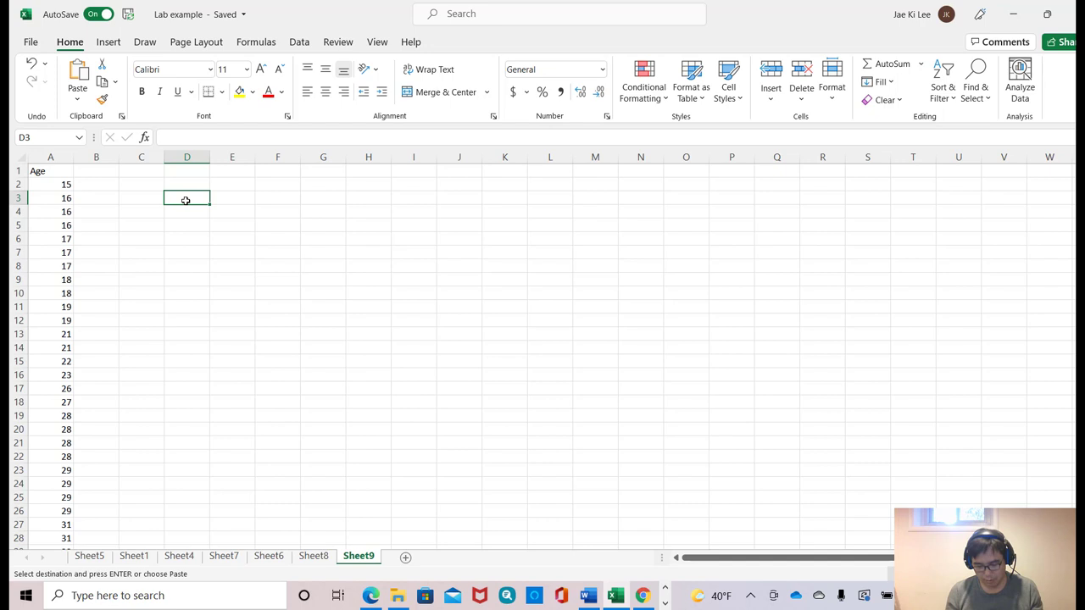
pyautogui.write('Mean')
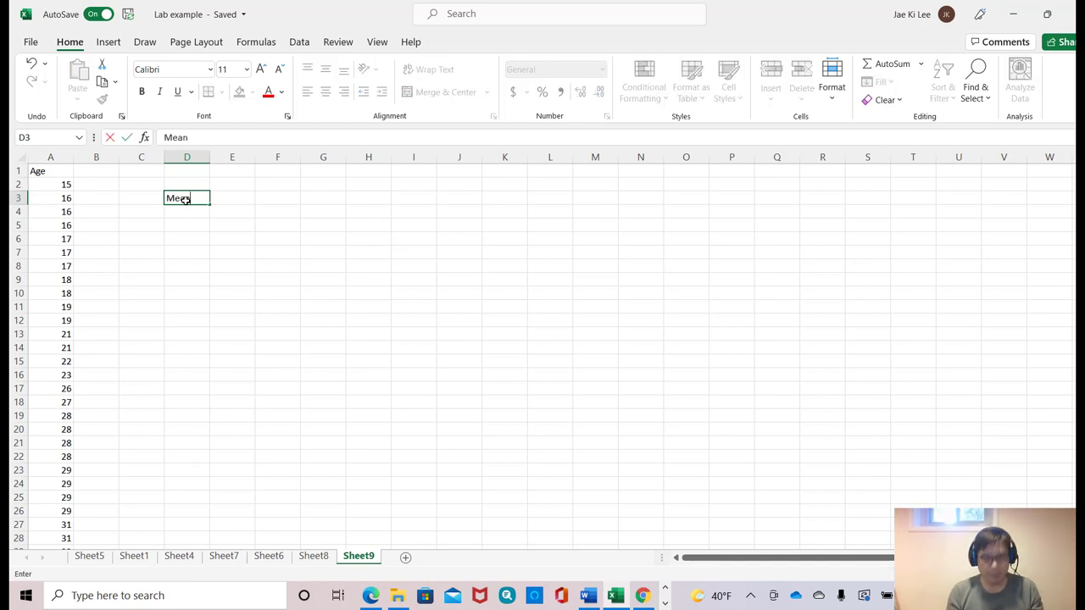
pyautogui.write('Media')
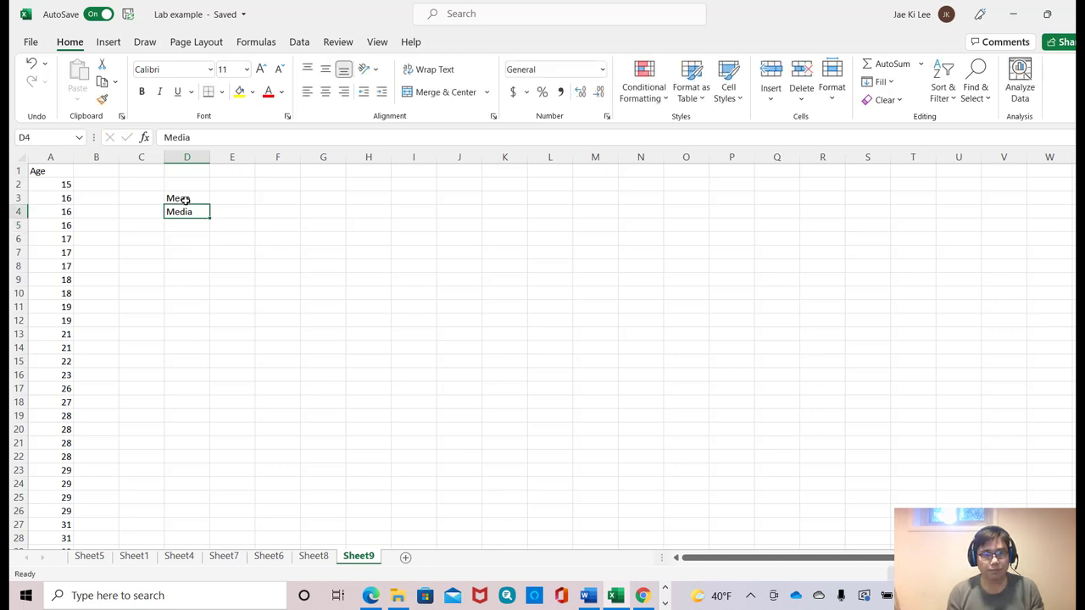
pyautogui.press('Backspace')
pyautogui.write('Mode')
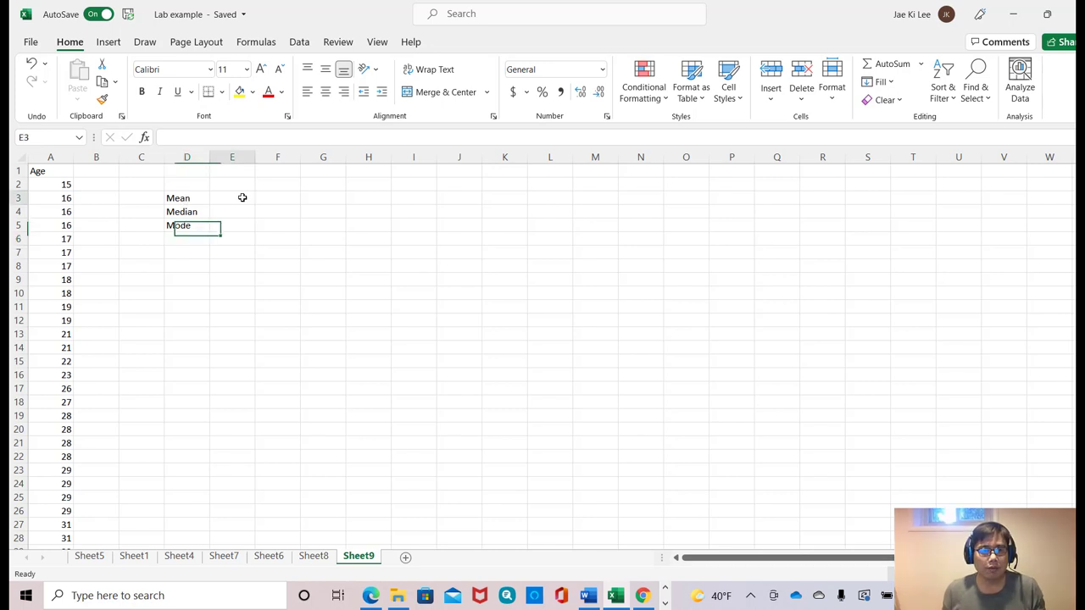
# Compute the Mean in E3 as =AVERAGE(A2:A31), giving 23.93333
pyautogui.click(230, 196)
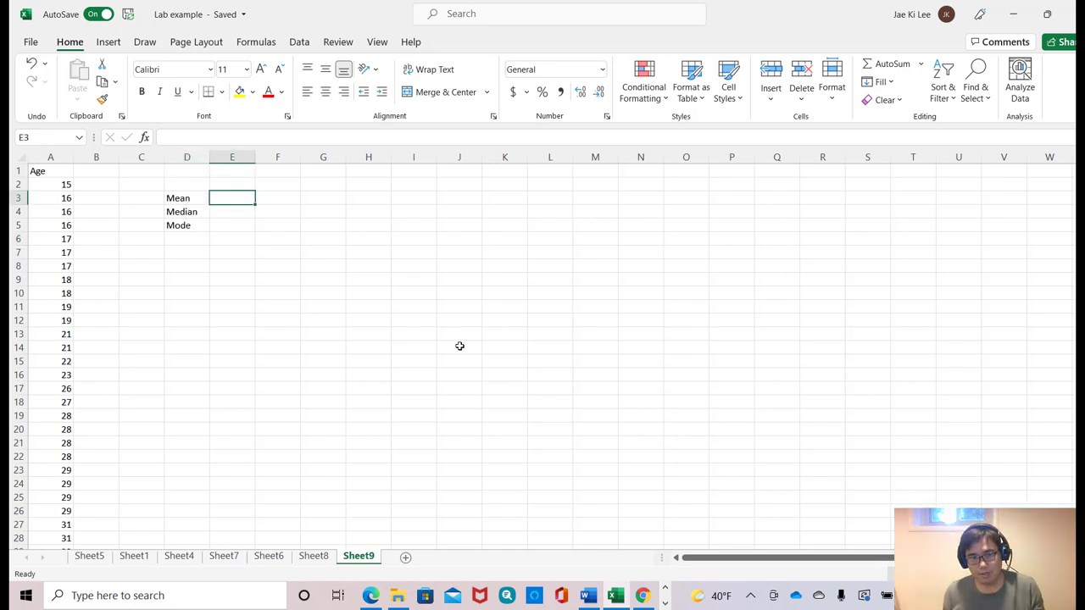
pyautogui.write('=')
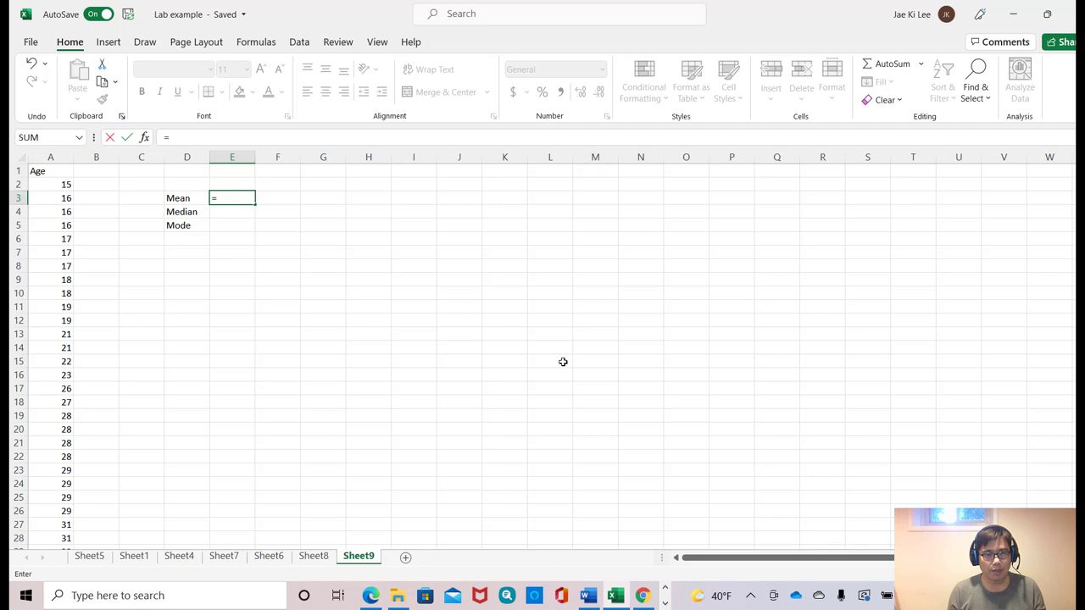
pyautogui.write('Average(')
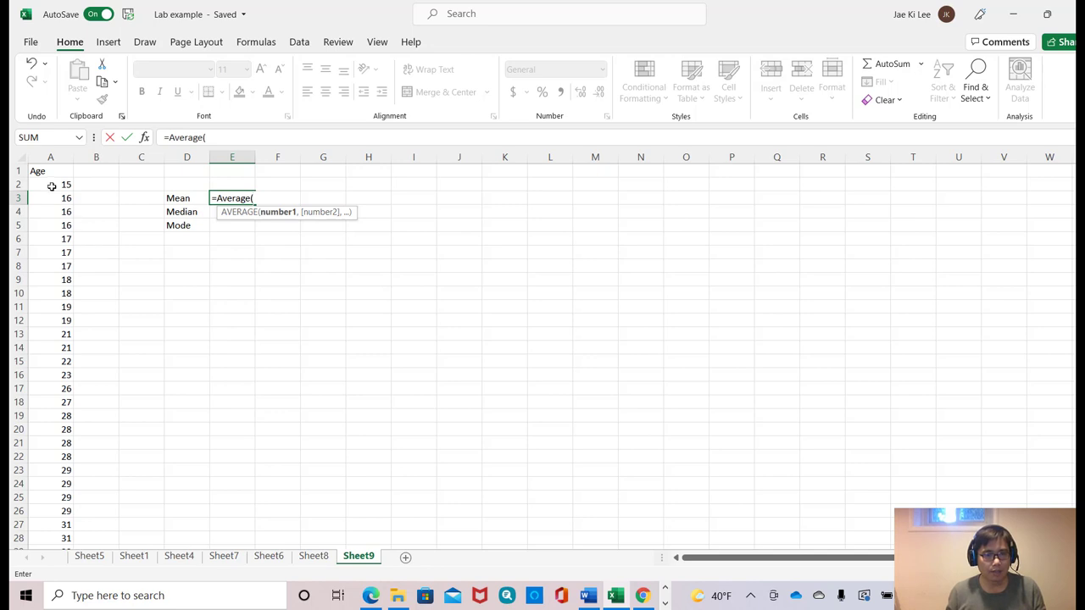
pyautogui.moveTo(51, 183); pyautogui.dragTo(51, 293)
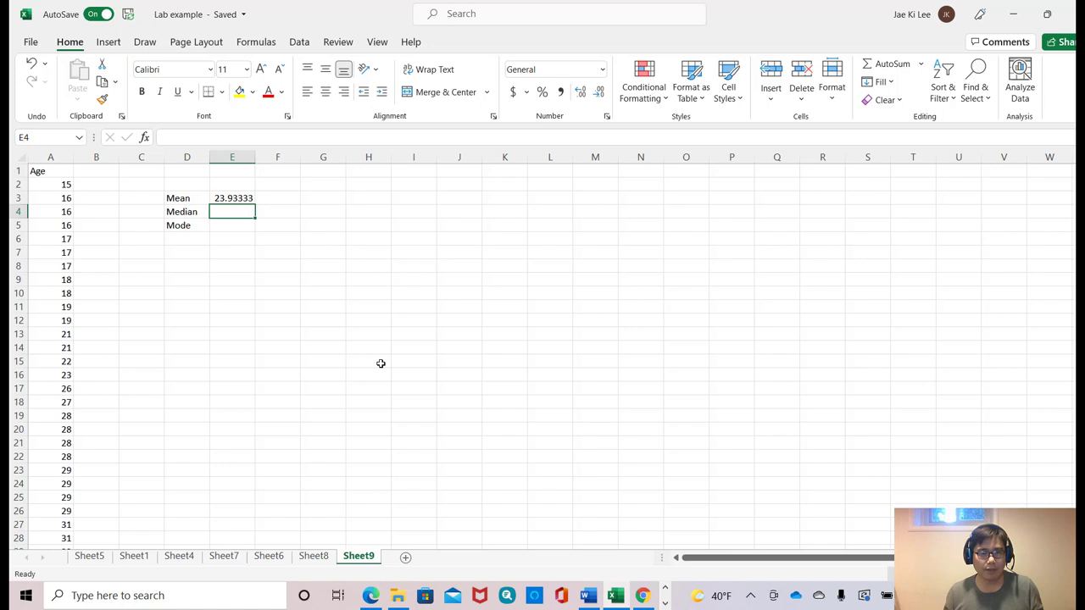
pyautogui.moveTo(331, 275)
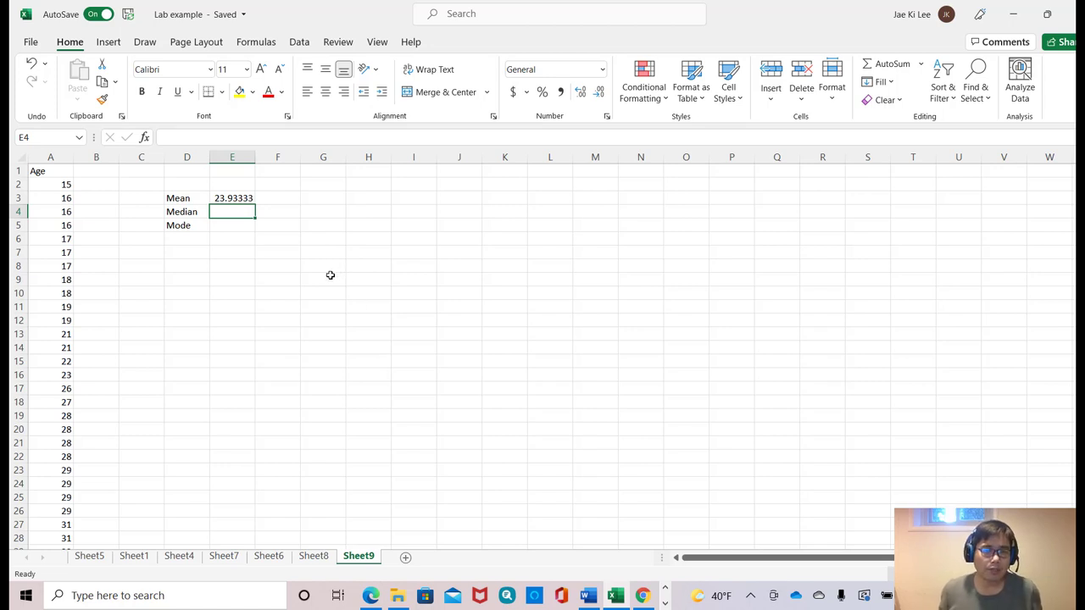
pyautogui.moveTo(275, 197)
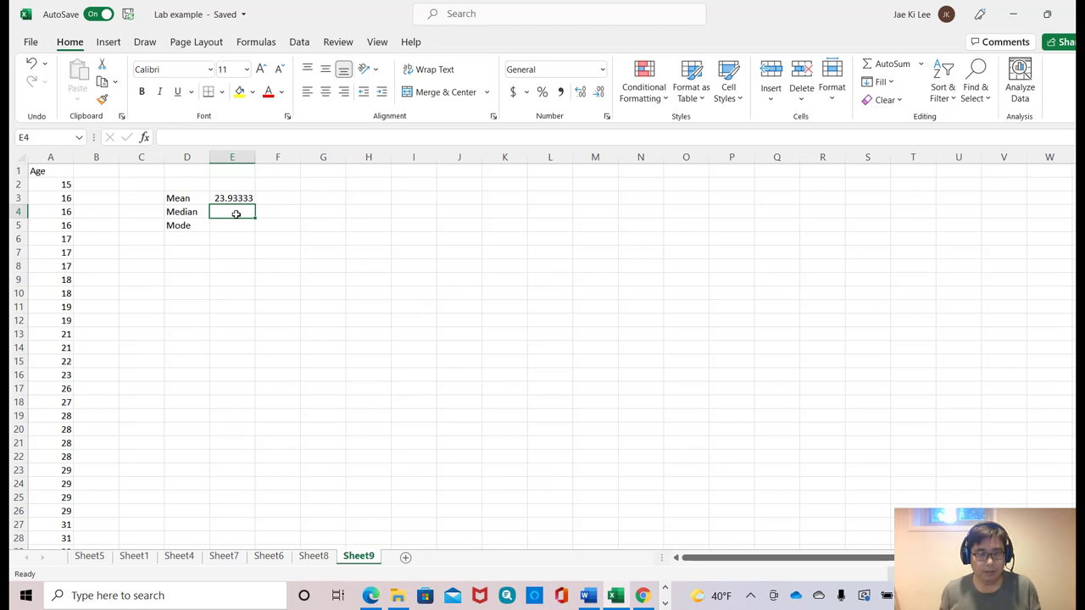
# Compute the Median in E4 as =MEDIAN(A2:A31), giving 24.5
pyautogui.write('=')
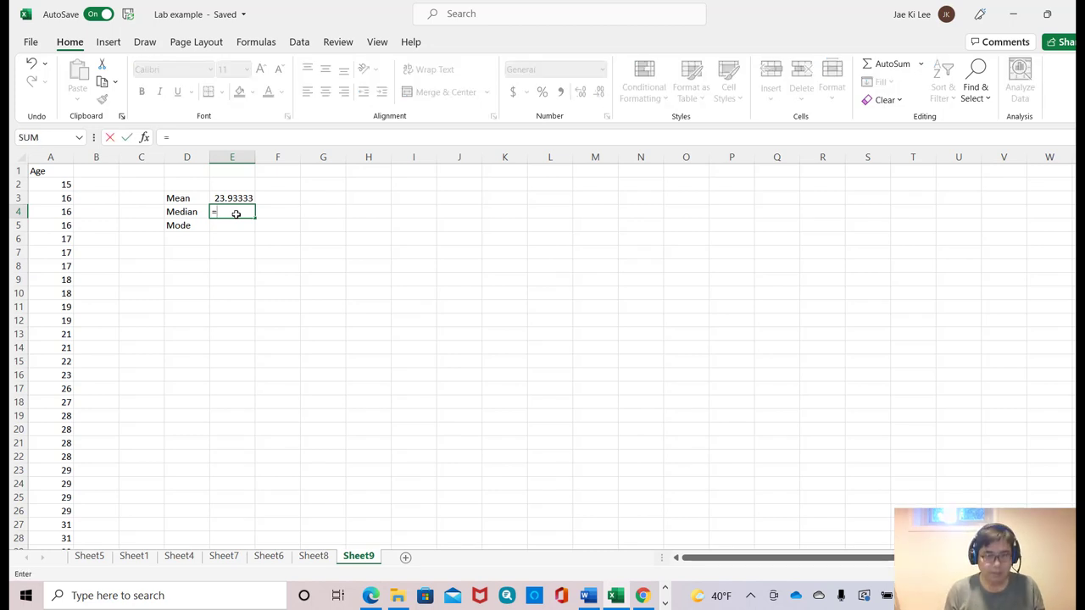
pyautogui.write('median')
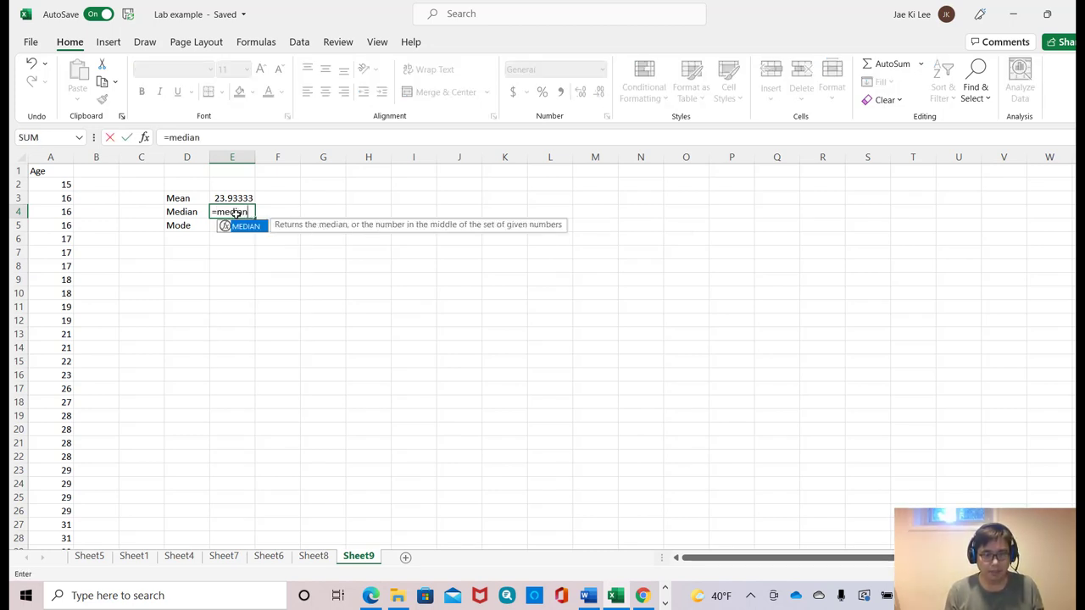
pyautogui.write('(')
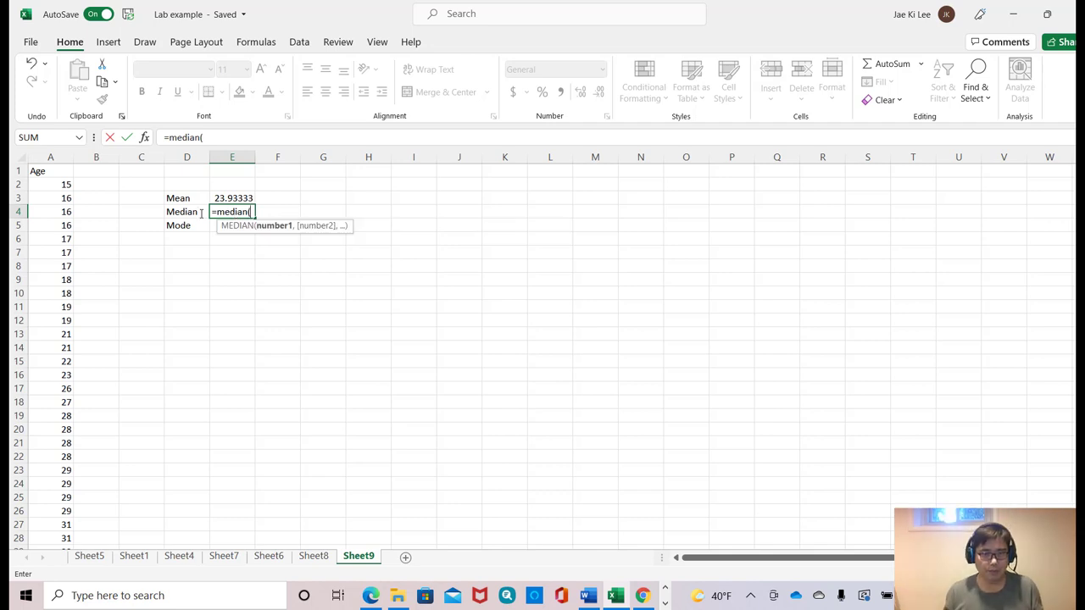
pyautogui.moveTo(50, 183); pyautogui.dragTo(51, 443)
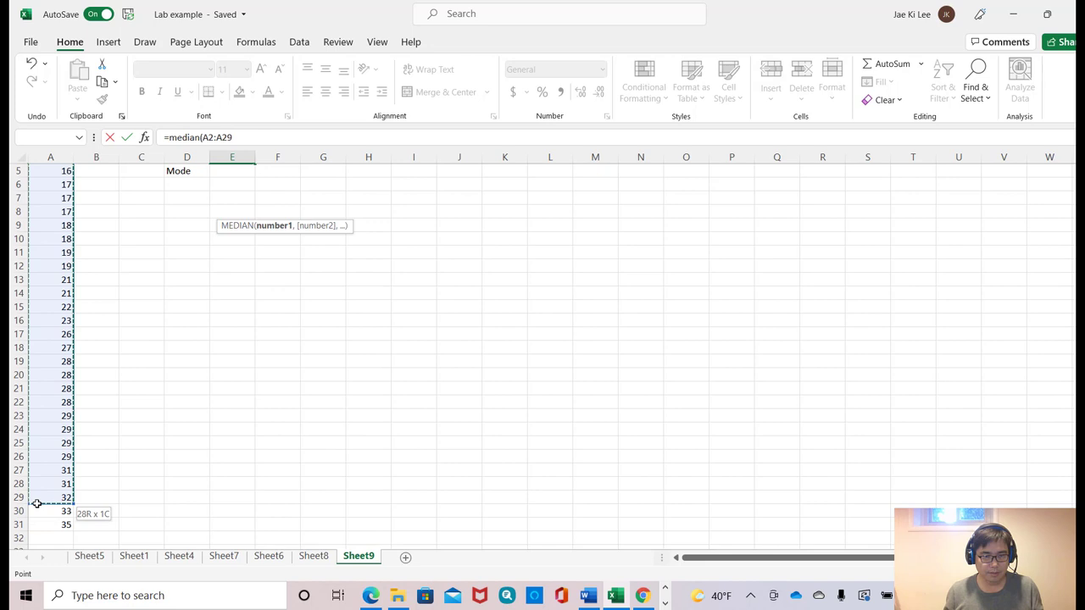
pyautogui.moveTo(51, 498); pyautogui.dragTo(51, 526)
pyautogui.write('=')
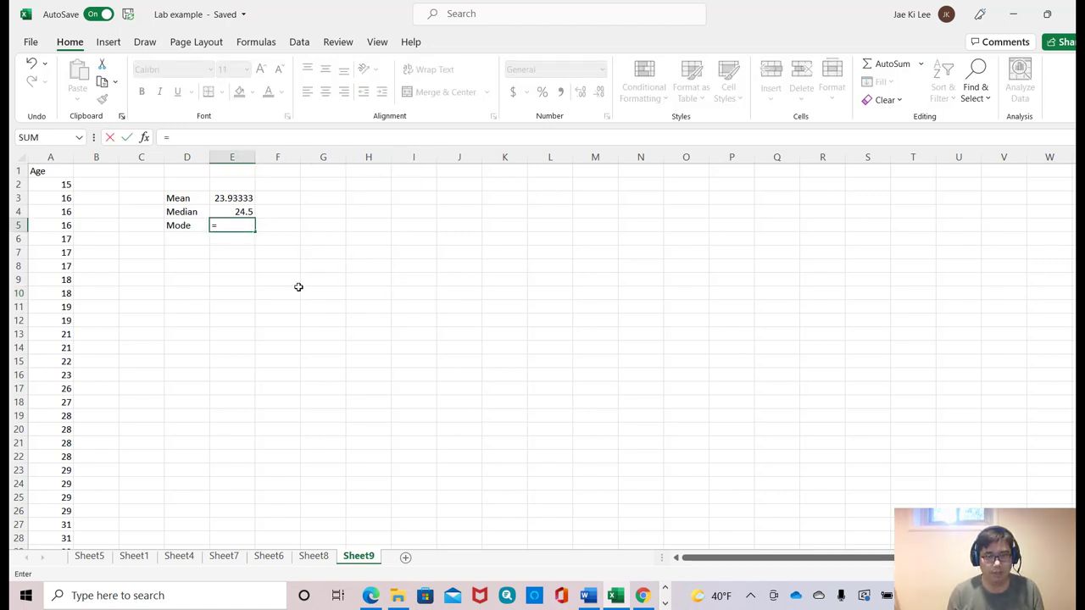
# Compute the Mode in E5 with =MODE.MULT(A2:A31), giving 28 and 29, and dismiss the spill notice
pyautogui.write('mod')
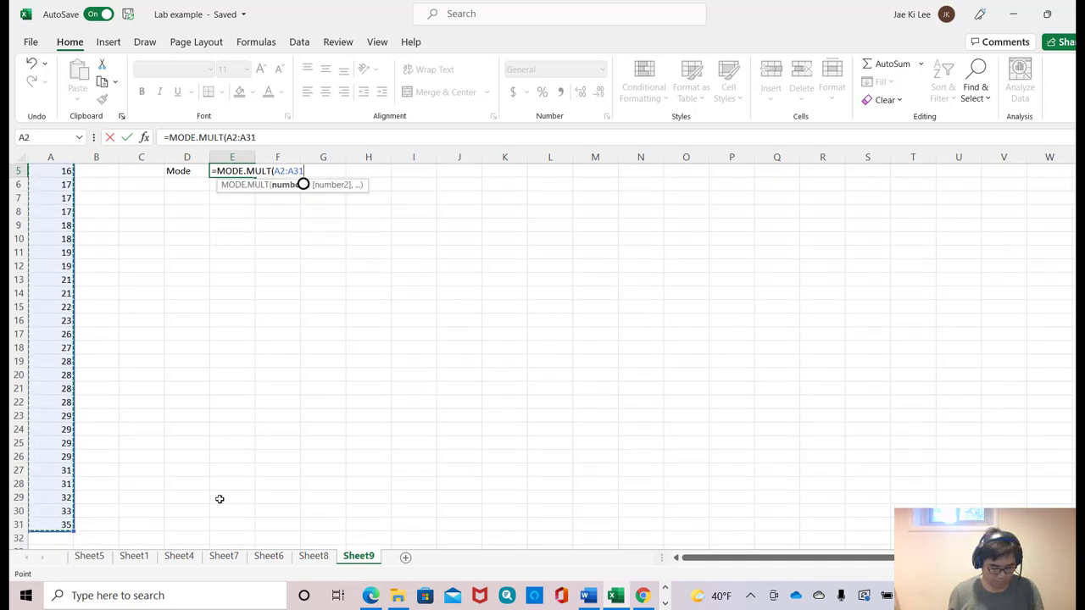
pyautogui.press('Enter')
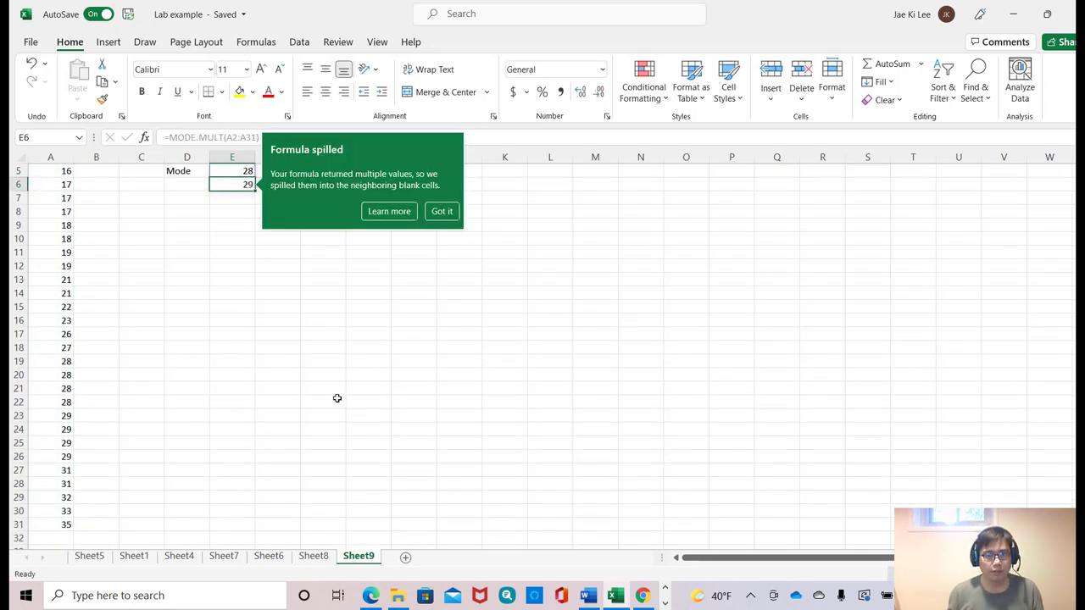
pyautogui.click(441, 210)
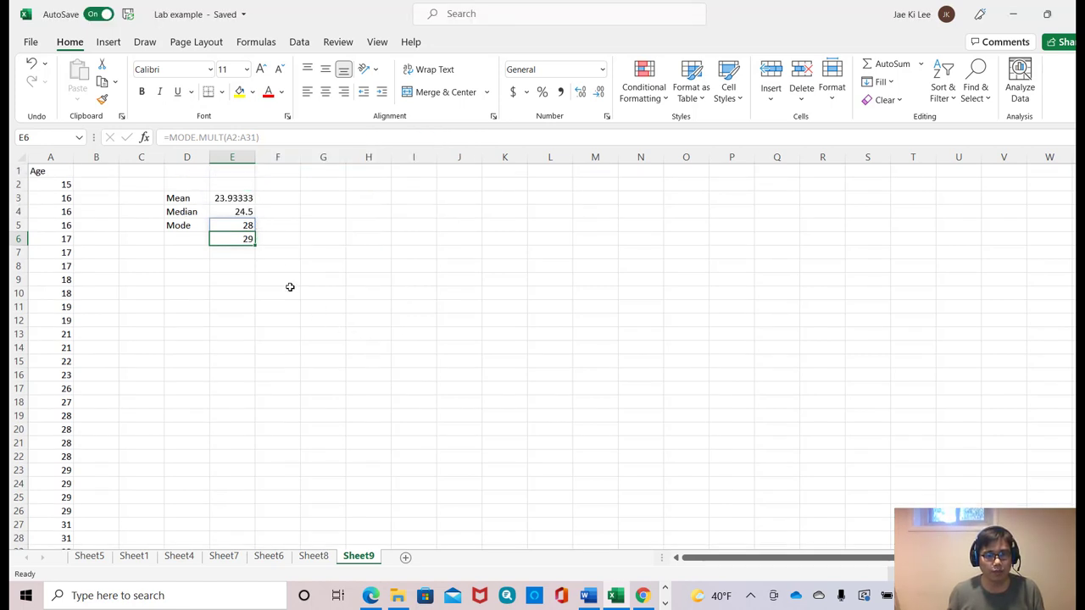
pyautogui.moveTo(282, 279)
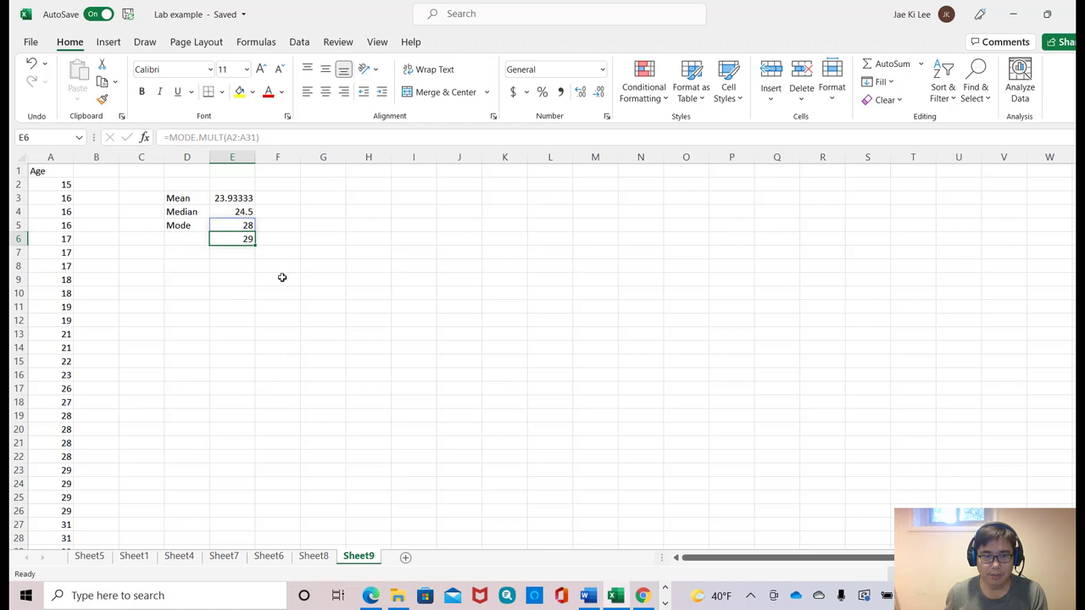